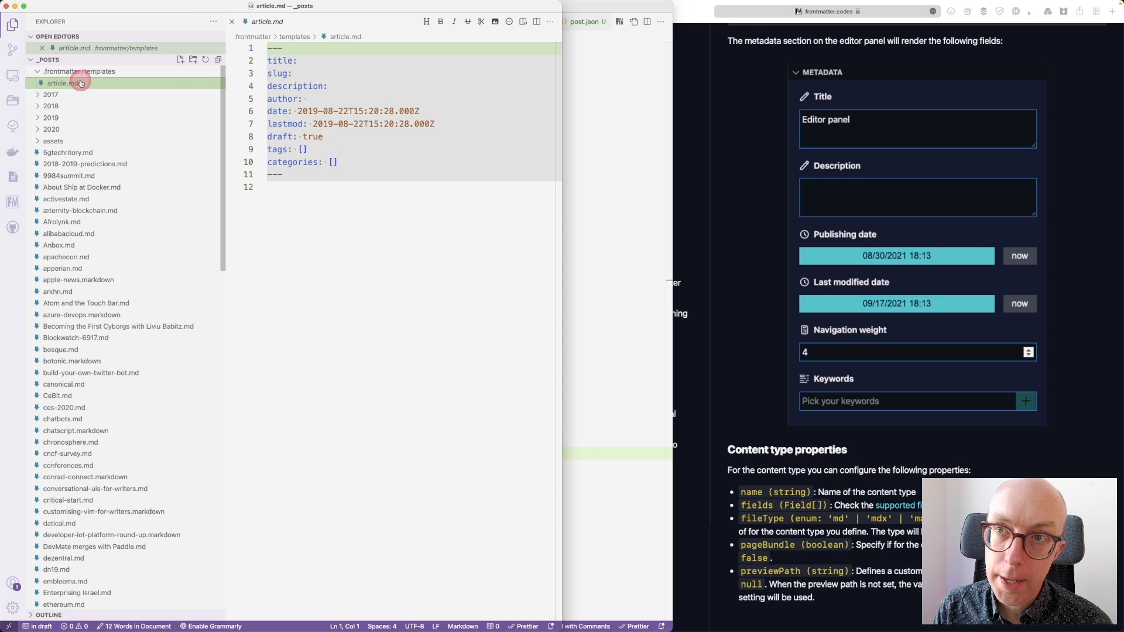
mouse_move(64, 82)
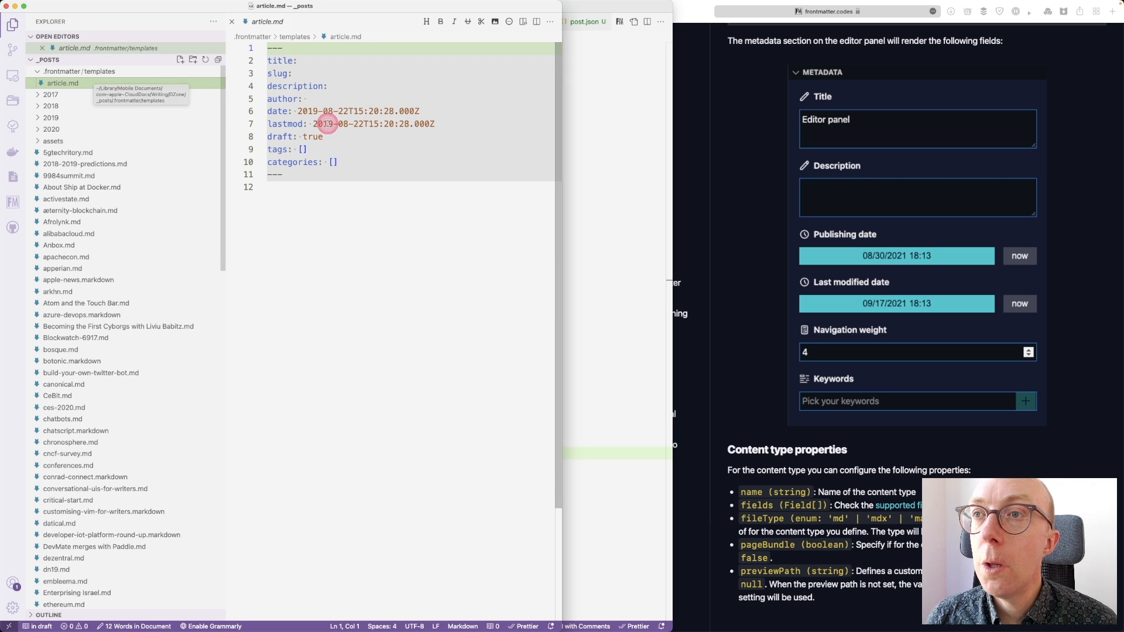
- Return to the article.md template and show Front Matter's metadata panel with title, description, date and tags
click(354, 162)
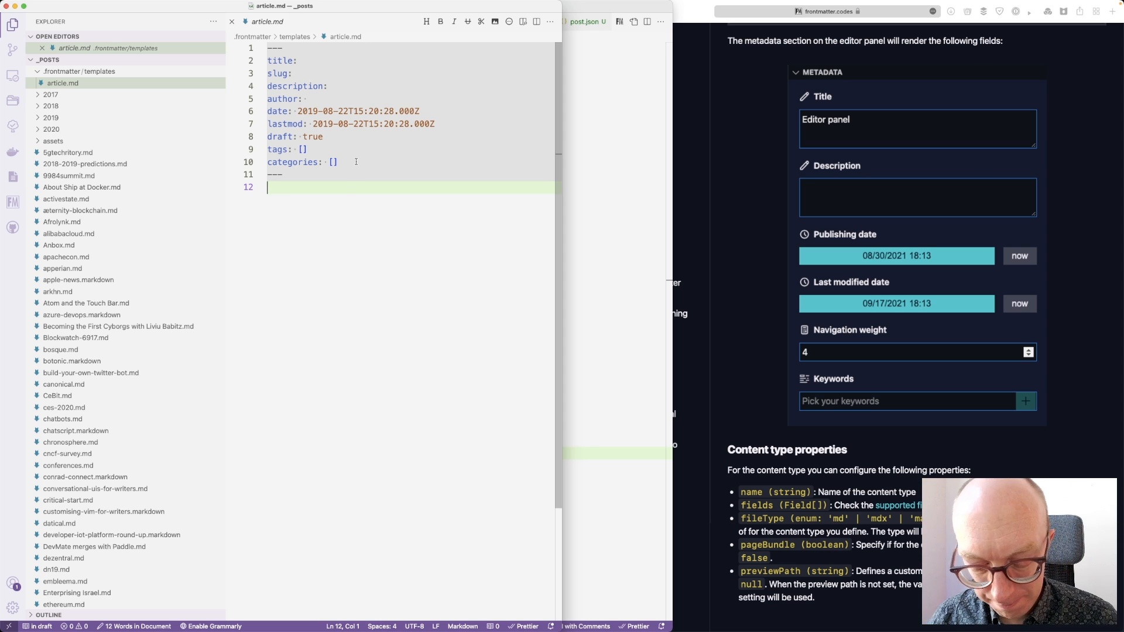
click(12, 175)
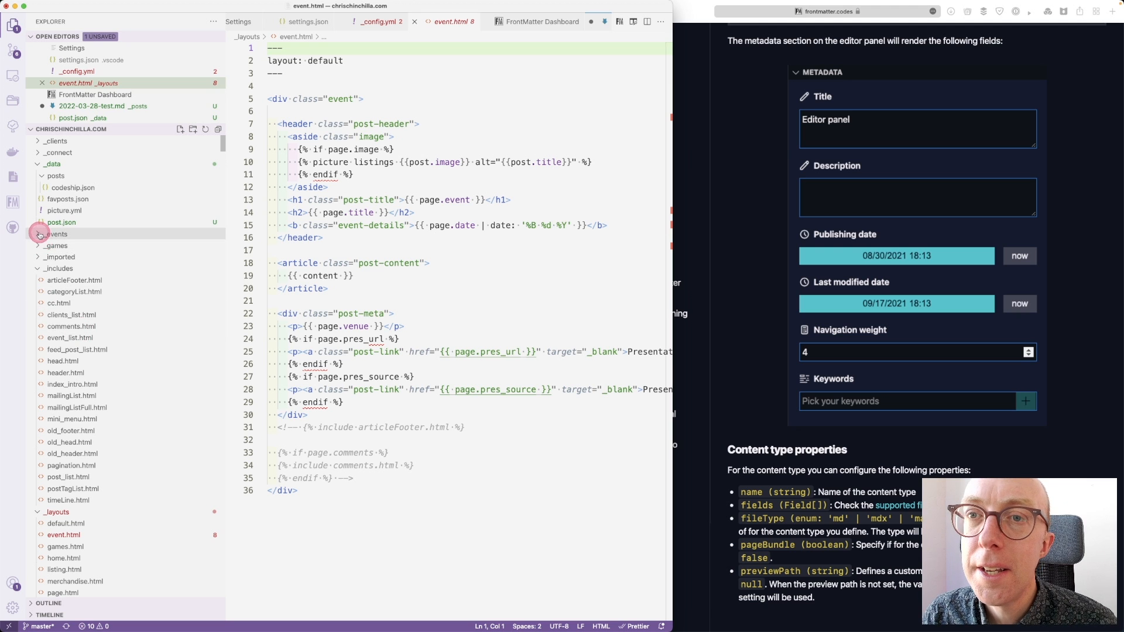
click(39, 234)
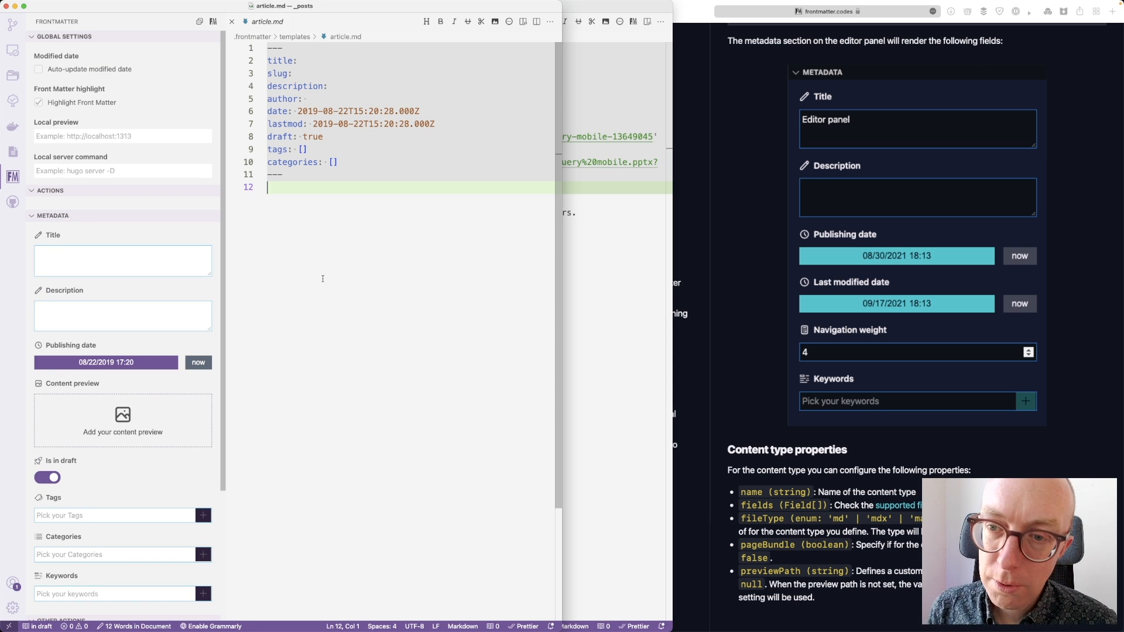
click(106, 362)
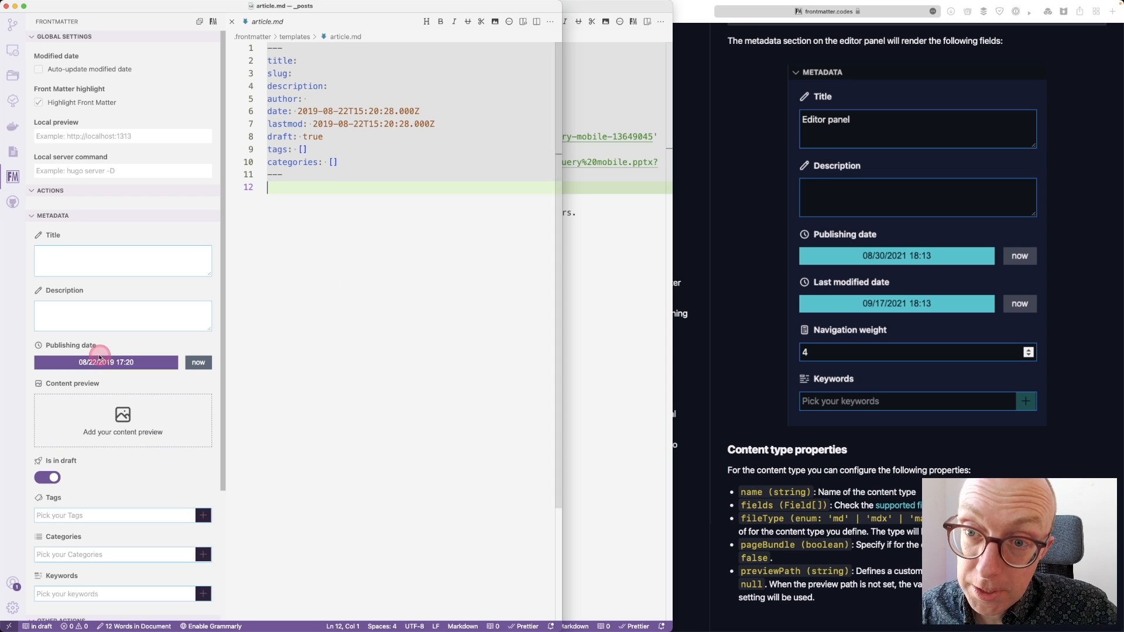